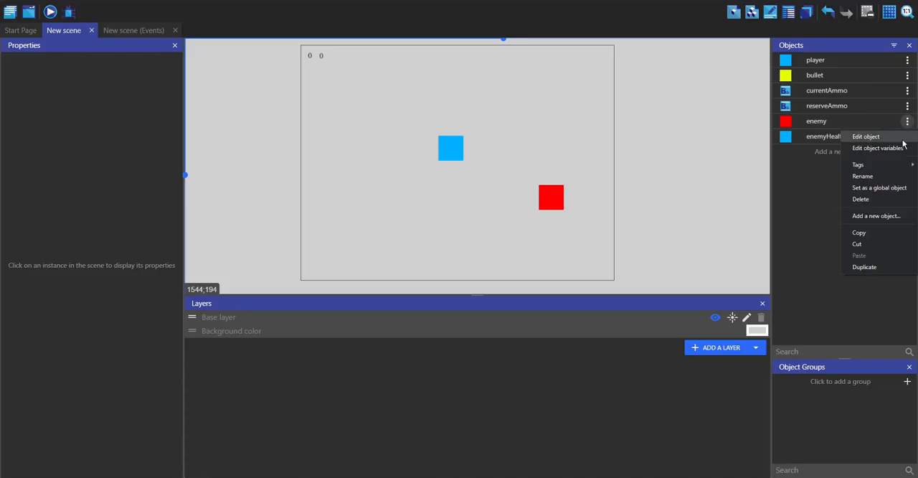
# Check that the enemy object's health variable is set to 10
pyautogui.click(877, 148)
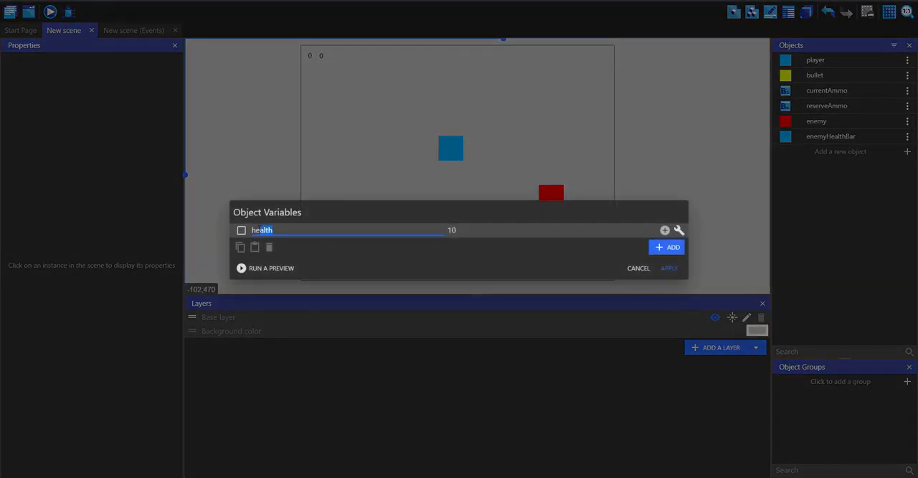
pyautogui.click(638, 267)
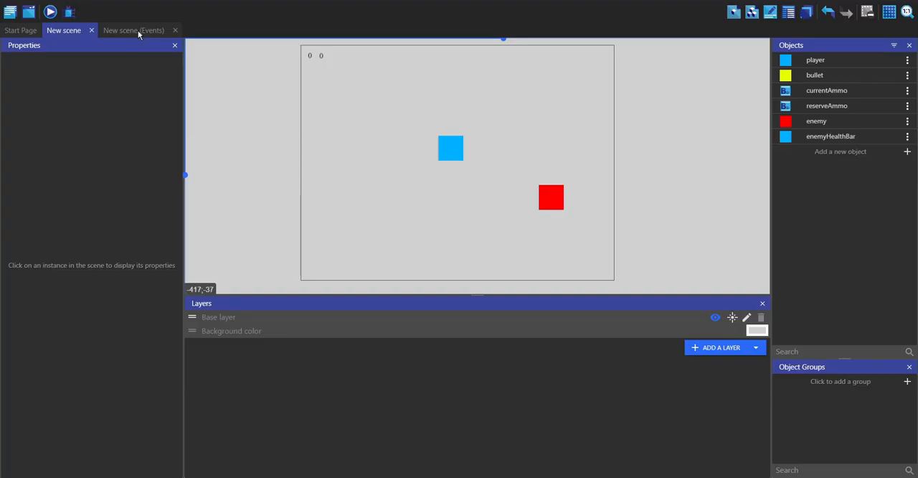
# Add a new event with a bullet-enemy collision condition
pyautogui.click(133, 30)
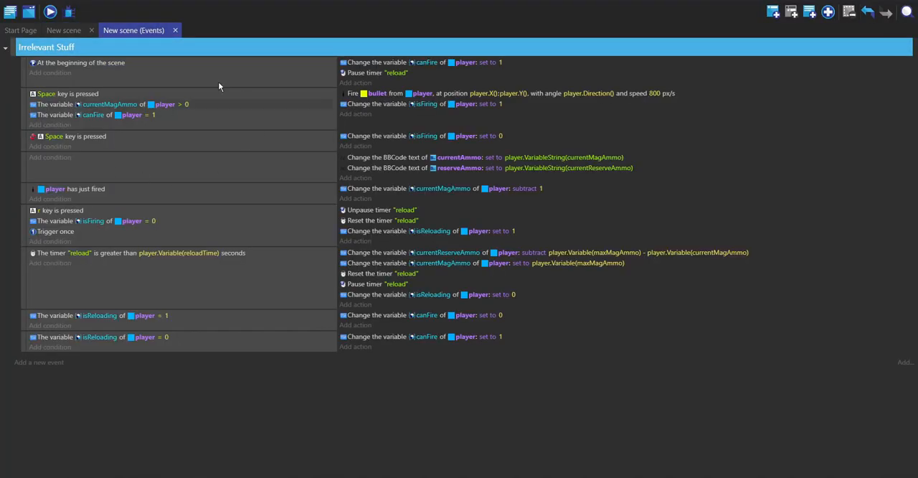
pyautogui.click(6, 47)
pyautogui.write('bullet')
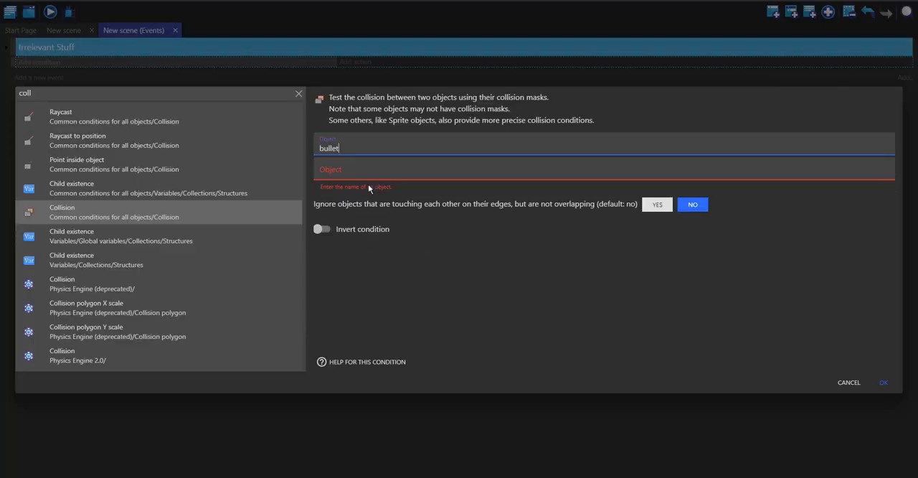
pyautogui.write('enemy')
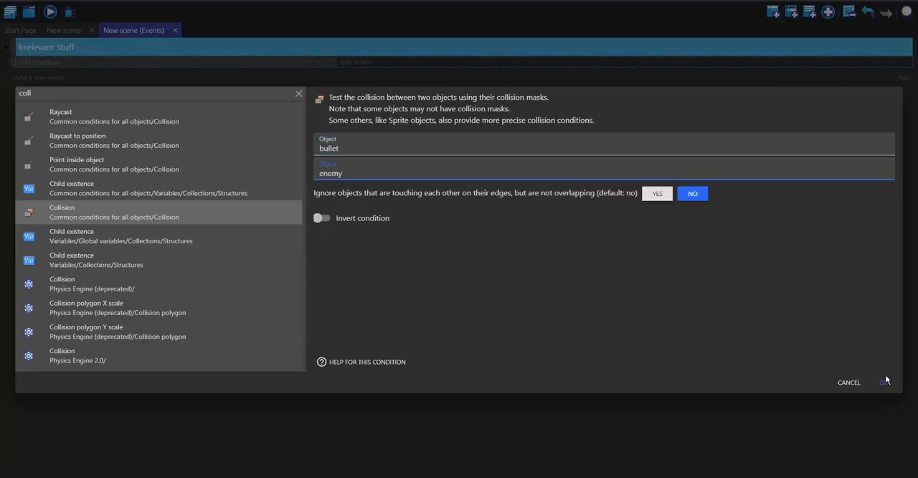
pyautogui.click(883, 382)
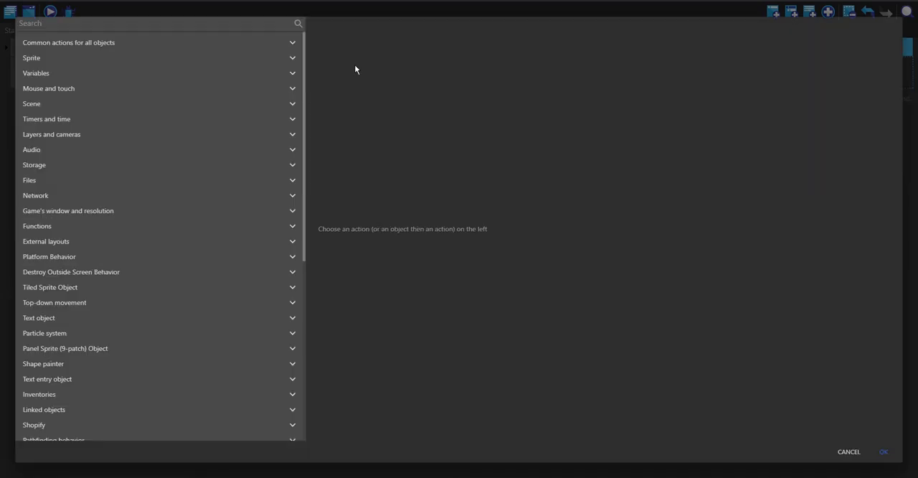
# Add an action subtracting 3 from the enemy's health variable
pyautogui.click(69, 42)
pyautogui.write('enemy')
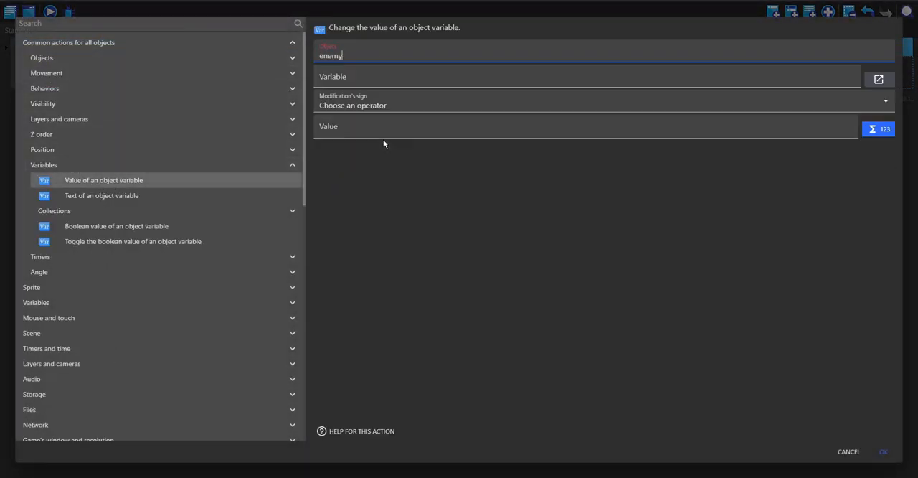
pyautogui.click(603, 105)
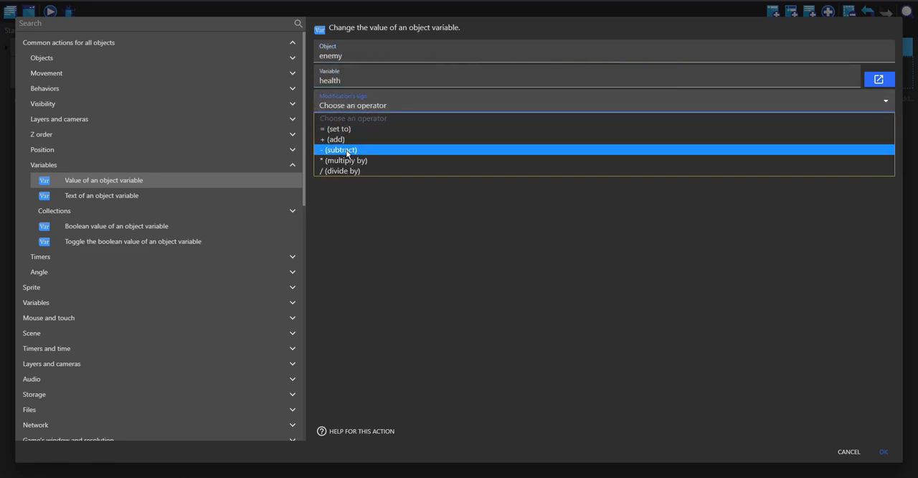
pyautogui.click(341, 150)
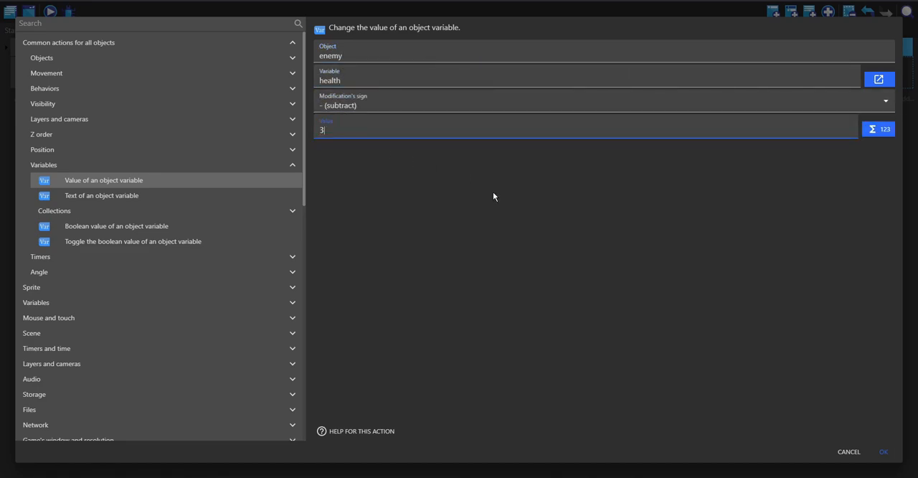
pyautogui.moveTo(734, 348)
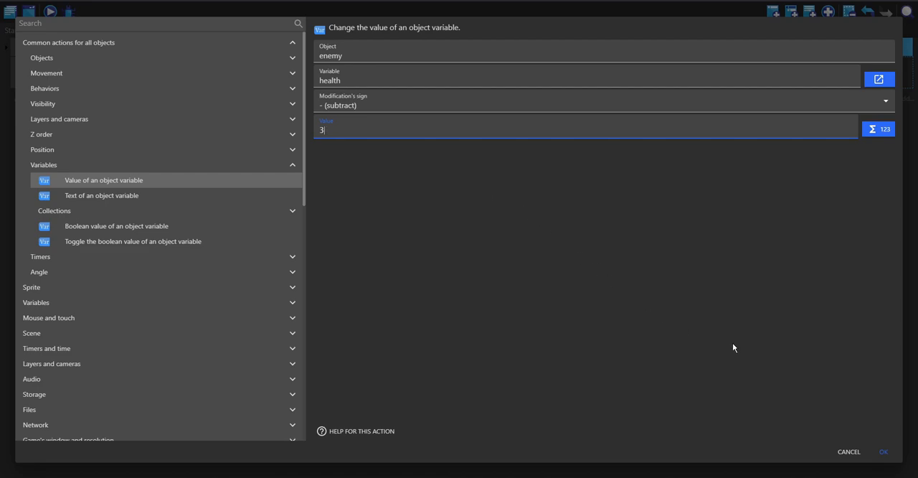
pyautogui.click(883, 451)
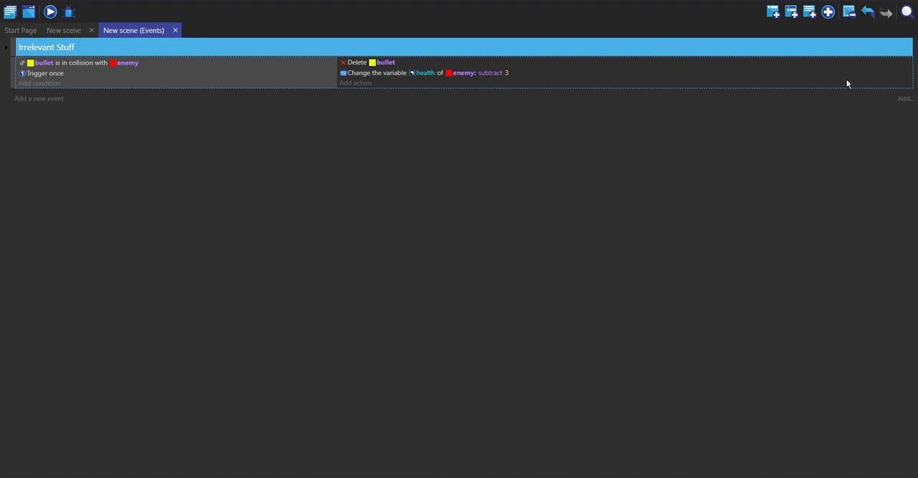
# Add a For each object event repeated for each enemy
pyautogui.click(904, 98)
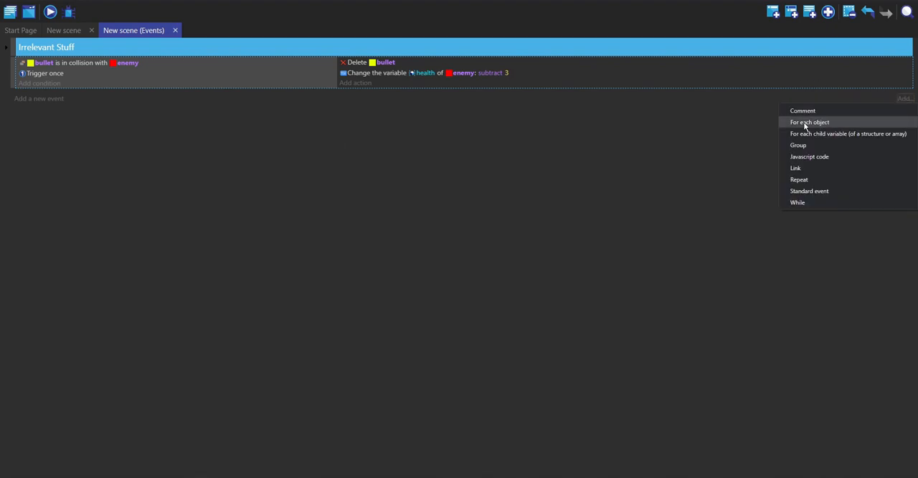
pyautogui.click(809, 122)
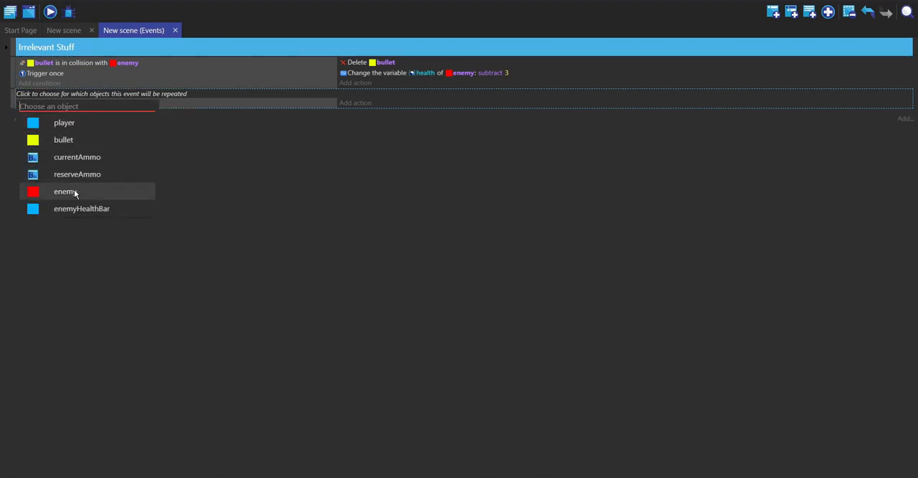
pyautogui.click(65, 192)
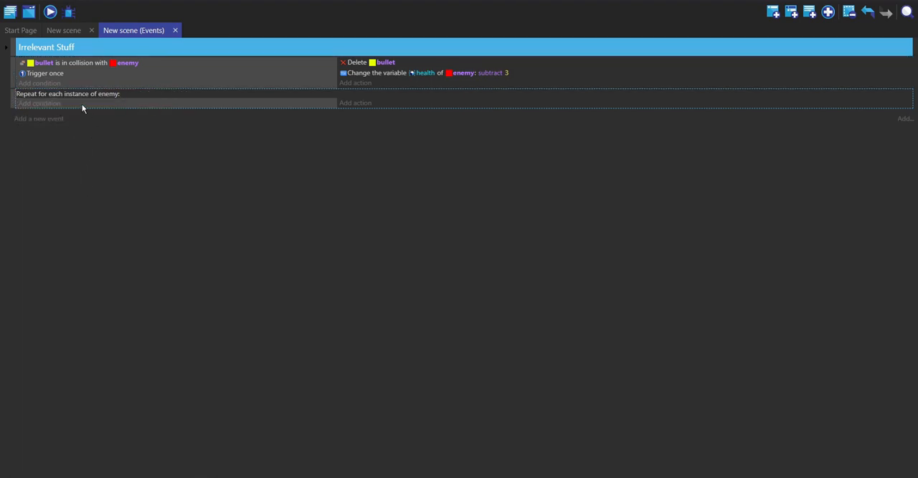
pyautogui.moveTo(330, 136)
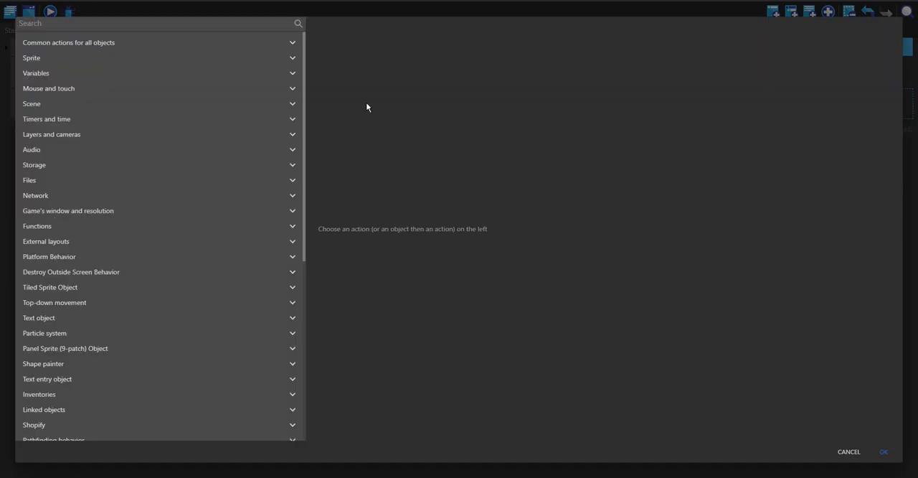
# Create an enemyHealthBar at enemy.X(), enemy.Y() - 15
pyautogui.write('create')
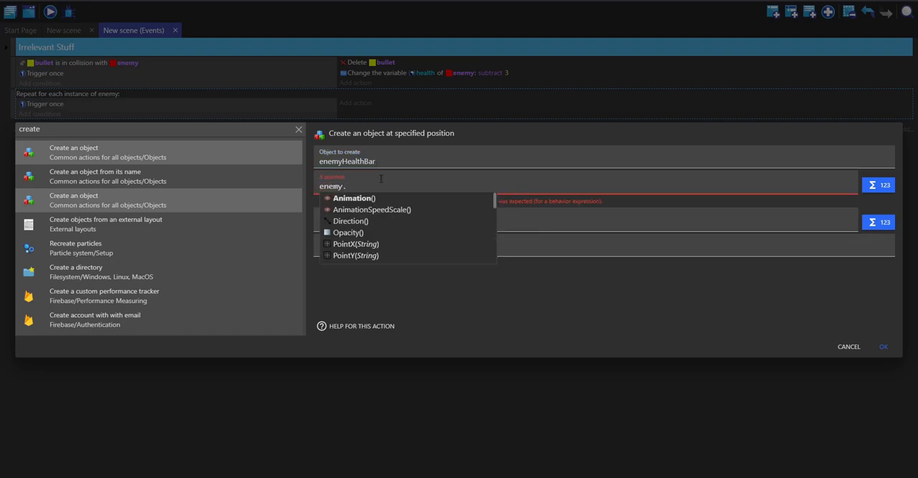
pyautogui.write('enemy.Y() - 15')
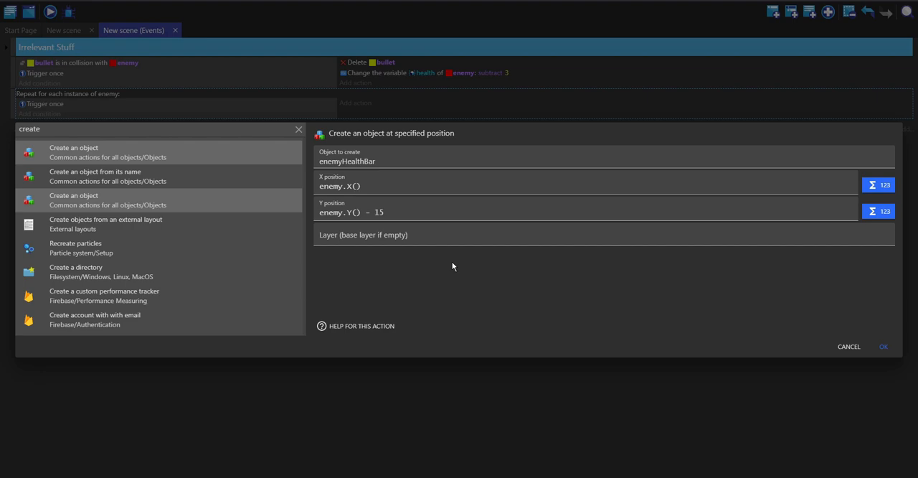
pyautogui.click(882, 346)
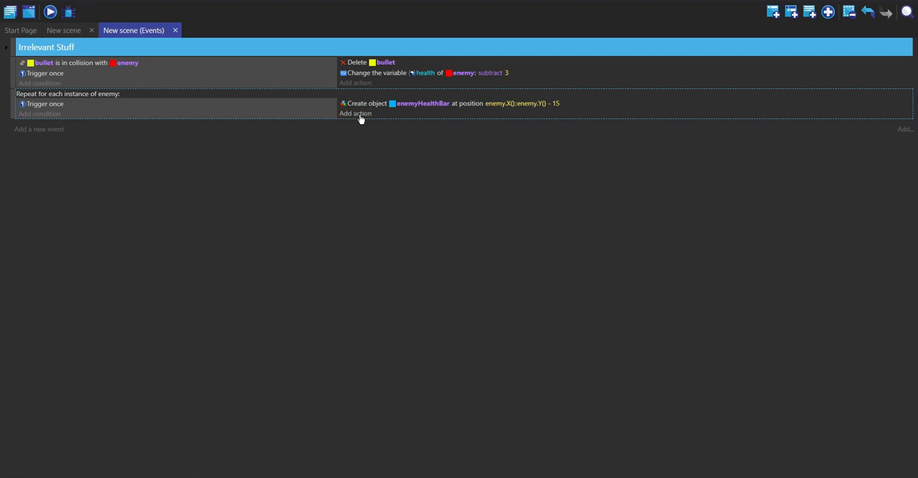
# Set the enemyHealthBar height to 10 in the enemy loop
pyautogui.click(356, 113)
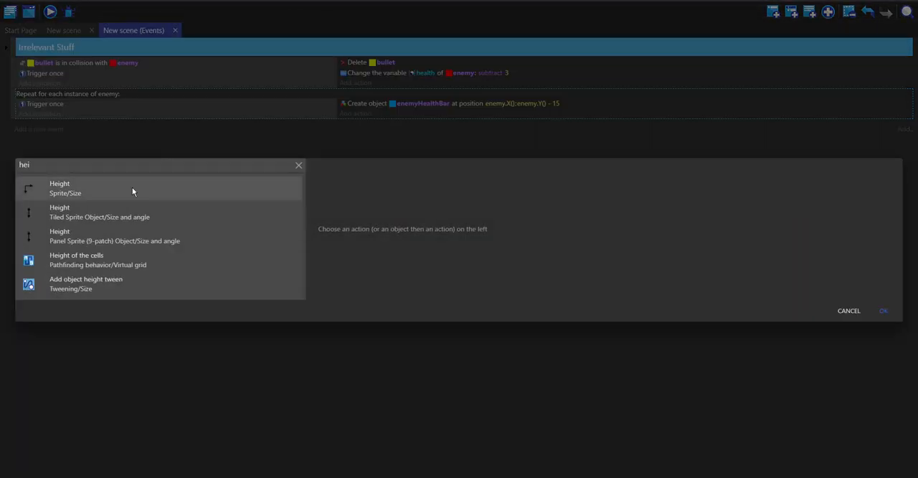
pyautogui.click(59, 187)
pyautogui.write('enemyHealthBar')
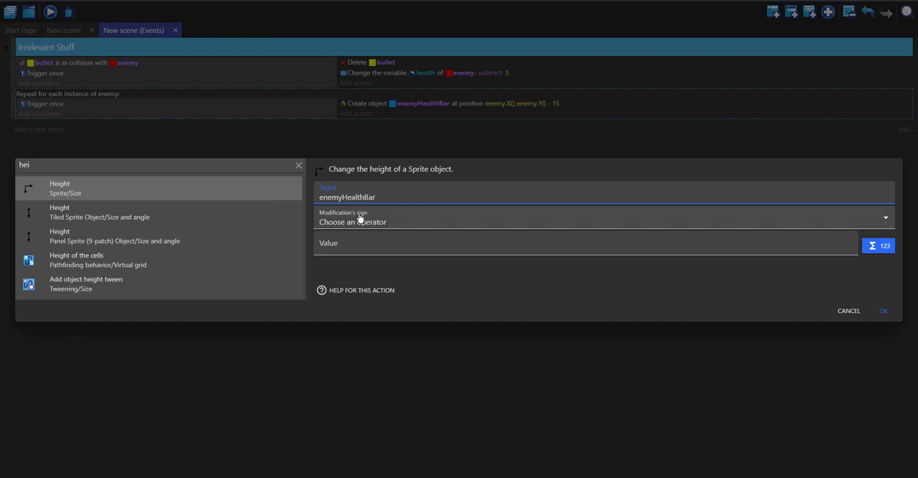
pyautogui.click(603, 218)
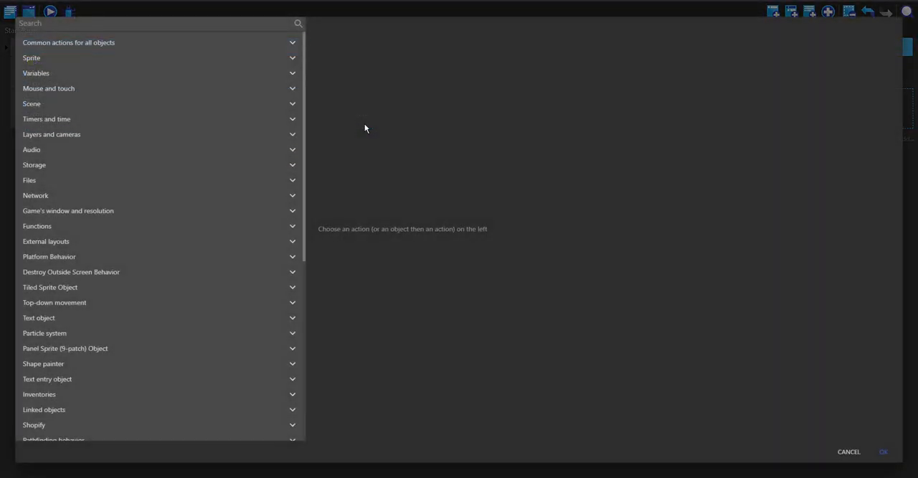
# Link enemy with enemyHealthBar using the Link two objects action
pyautogui.write('link')
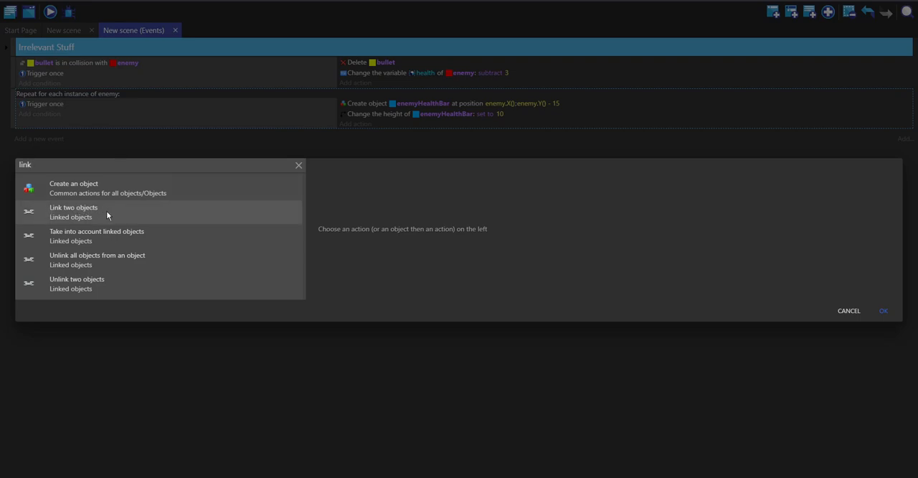
pyautogui.click(73, 212)
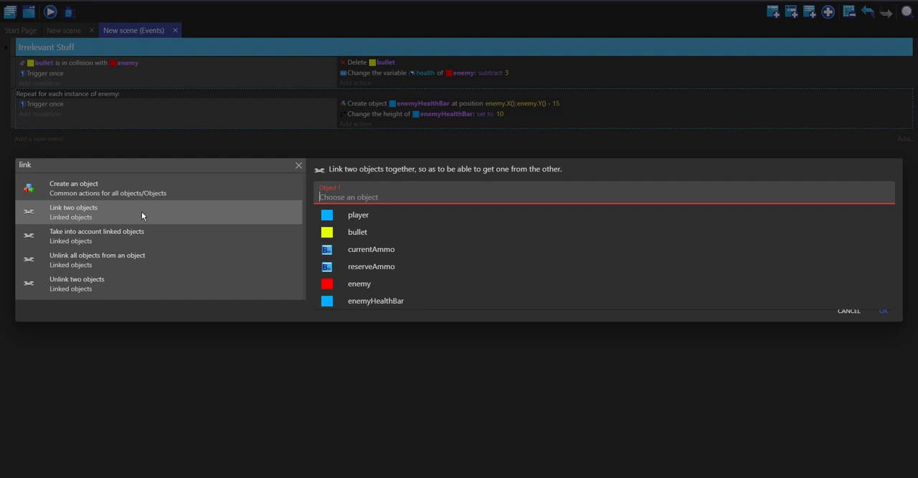
pyautogui.click(358, 283)
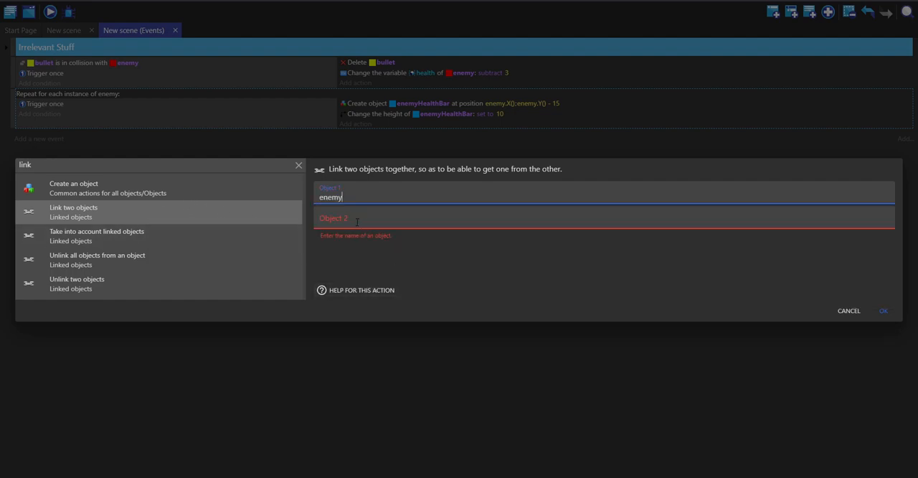
pyautogui.click(883, 309)
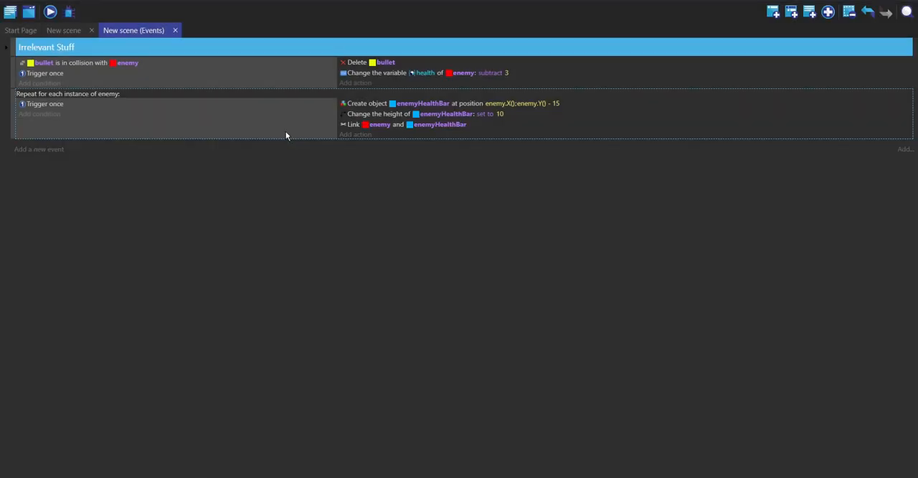
# Add a second For each object event on enemy
pyautogui.click(905, 149)
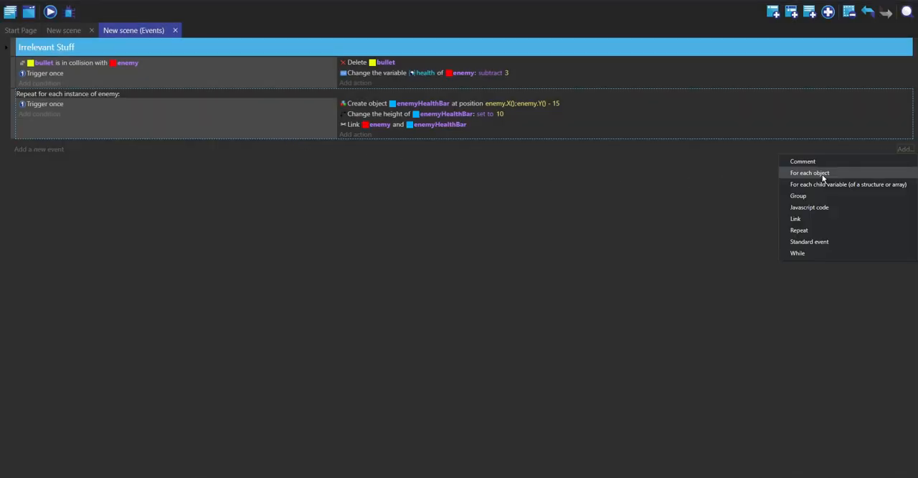
pyautogui.click(809, 172)
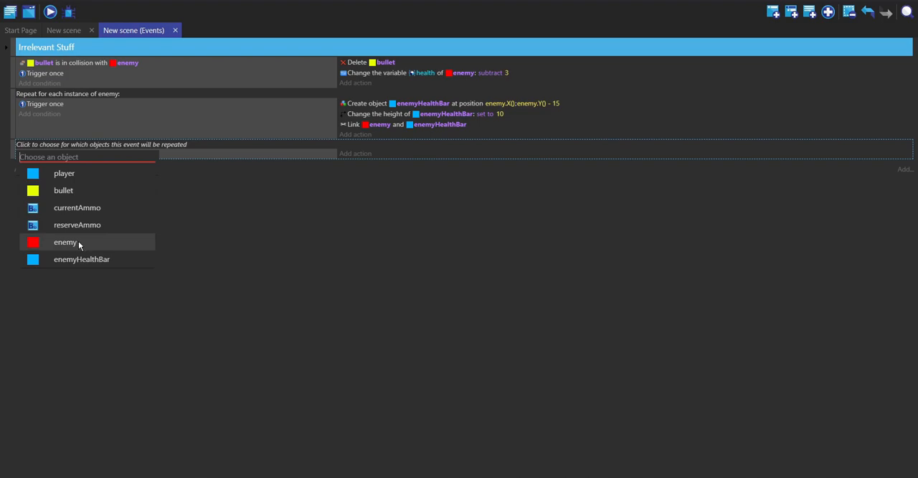
pyautogui.click(65, 242)
pyautogui.write('link')
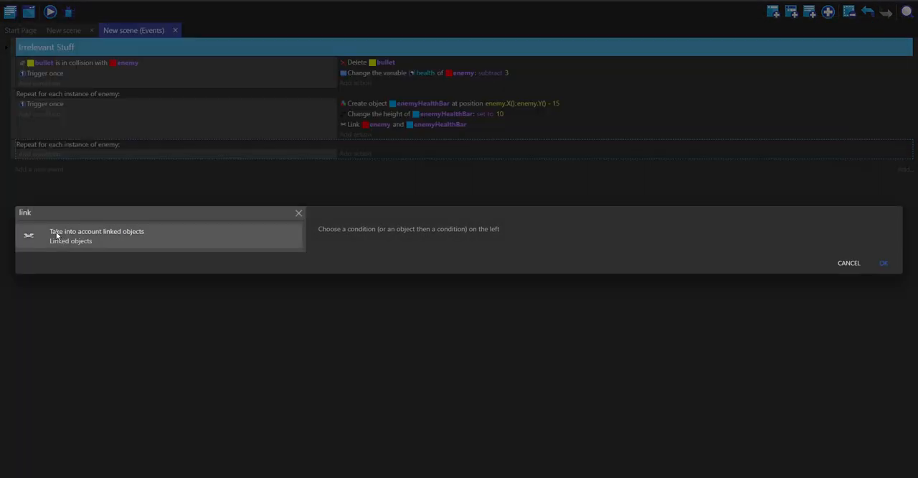
# Pick the enemyHealthBar linked to enemy and set its width to enemy health
pyautogui.click(96, 235)
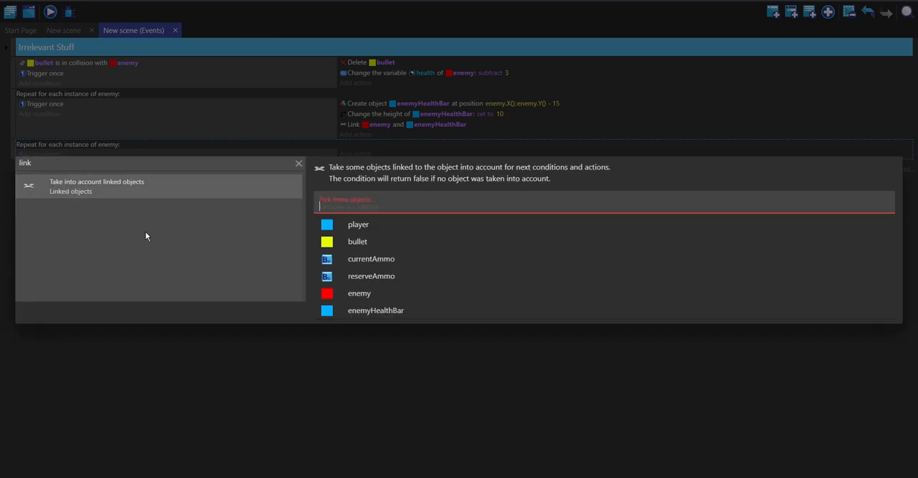
pyautogui.click(375, 310)
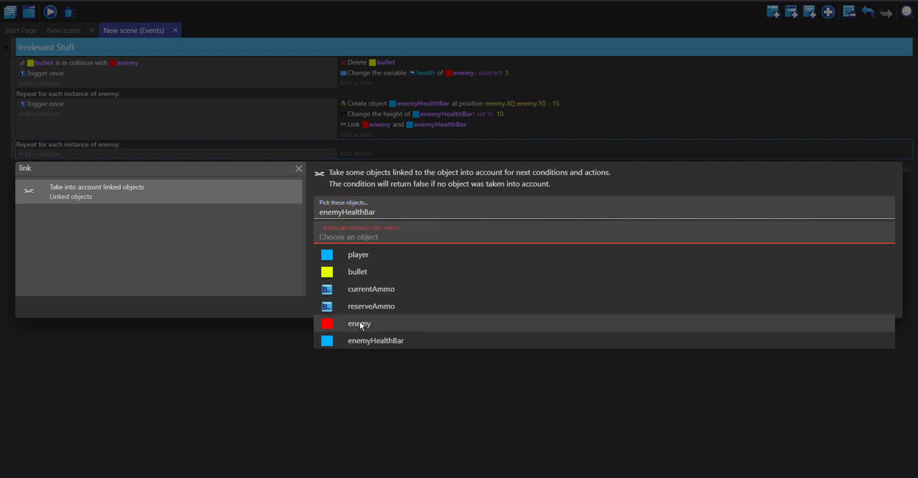
pyautogui.click(358, 322)
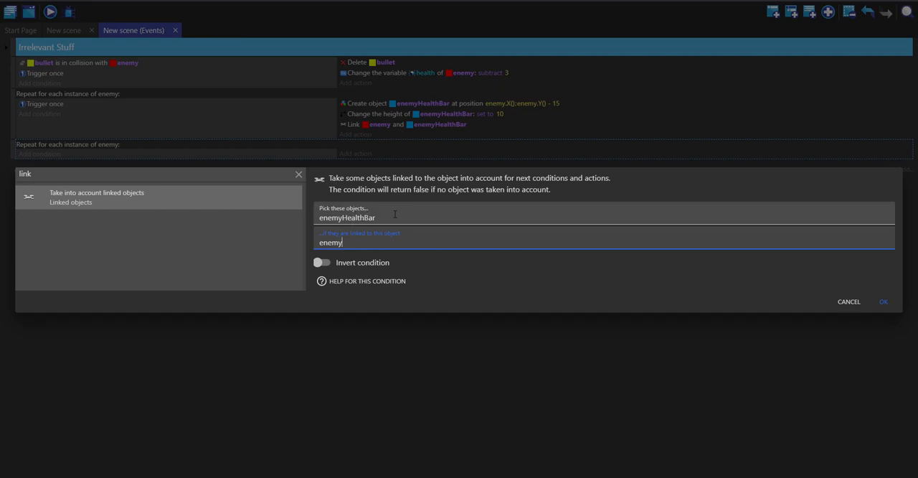
pyautogui.click(882, 301)
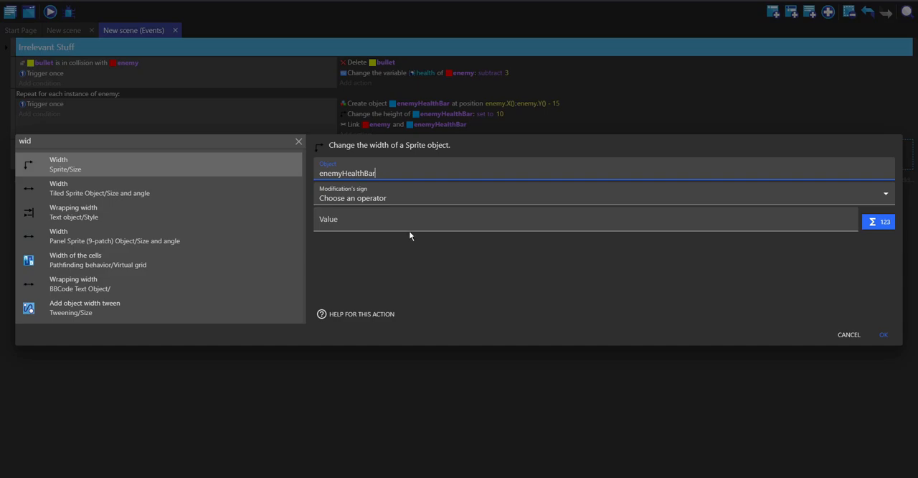
pyautogui.click(585, 219)
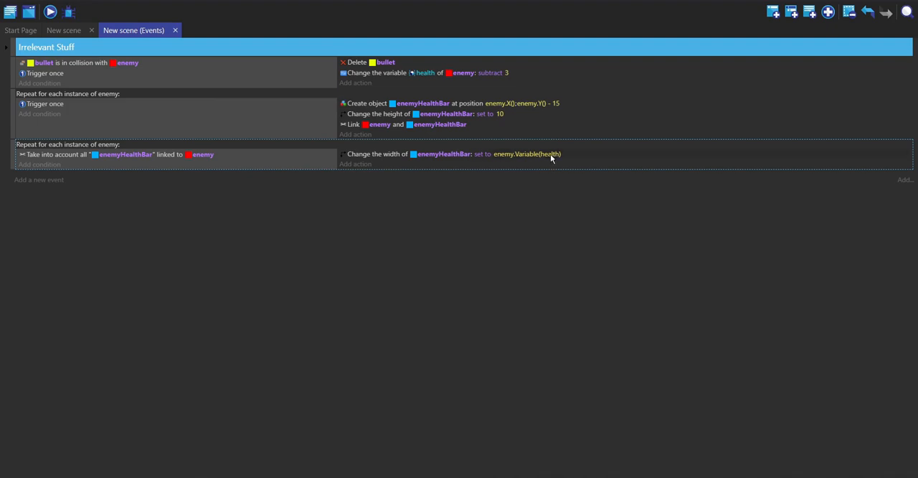
# Change the width expression to enemy health * 5, then preview and close the game
pyautogui.click(538, 153)
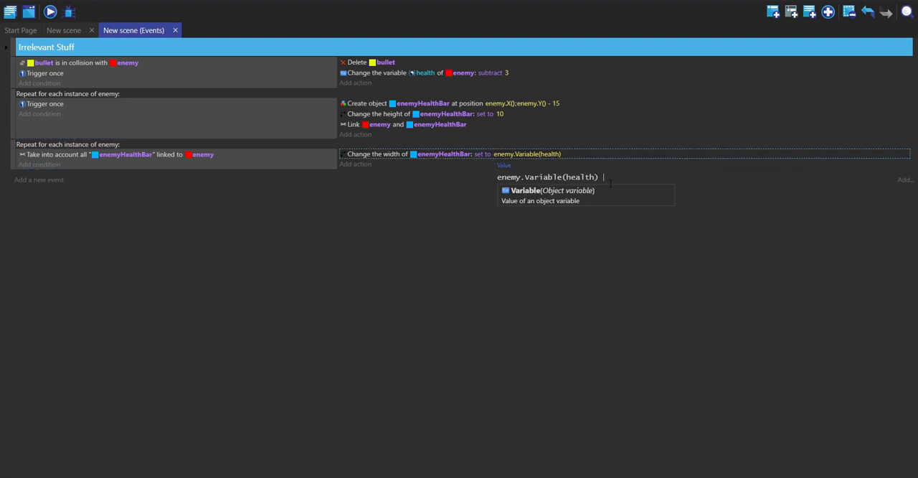
pyautogui.write('* 5')
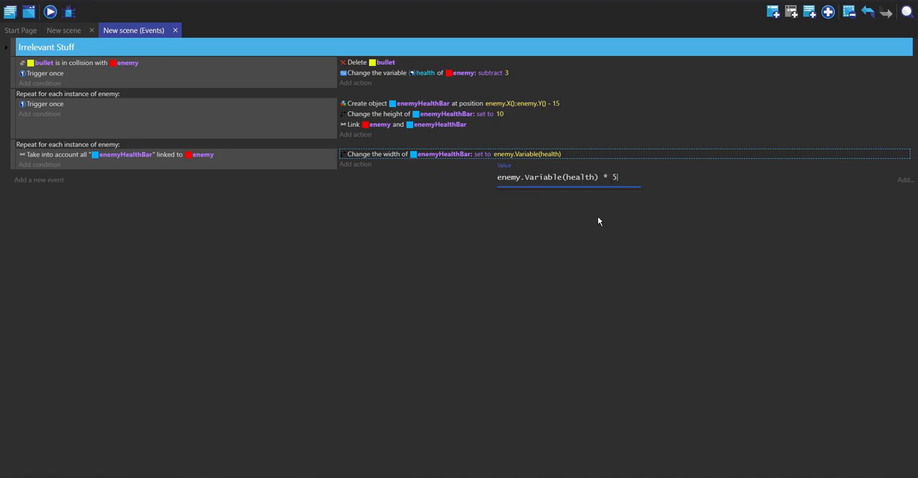
pyautogui.click(50, 12)
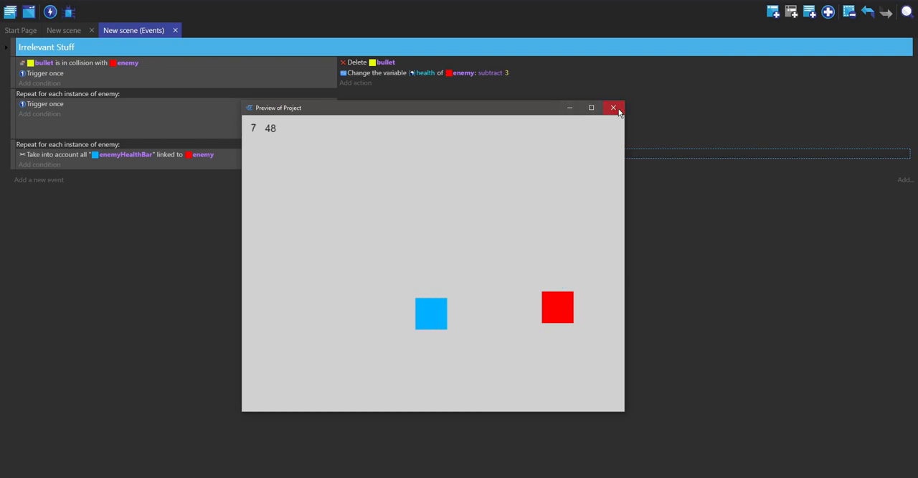
pyautogui.click(613, 108)
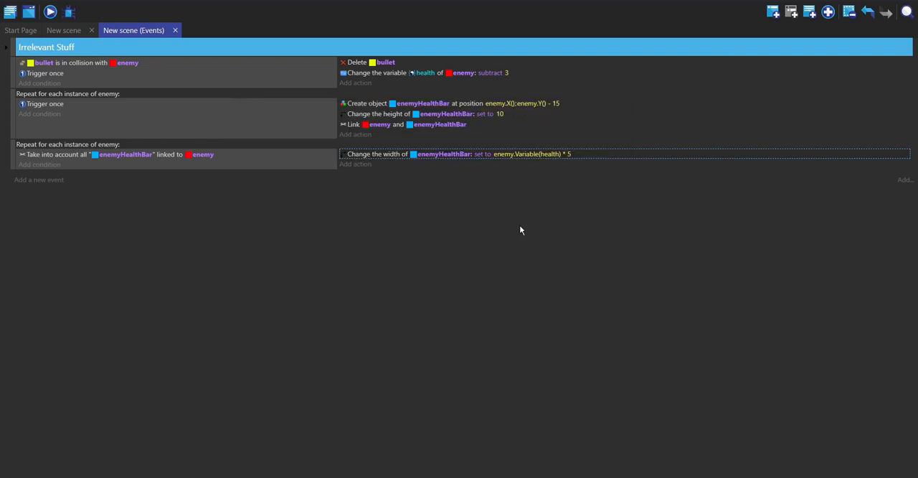
pyautogui.moveTo(676, 208)
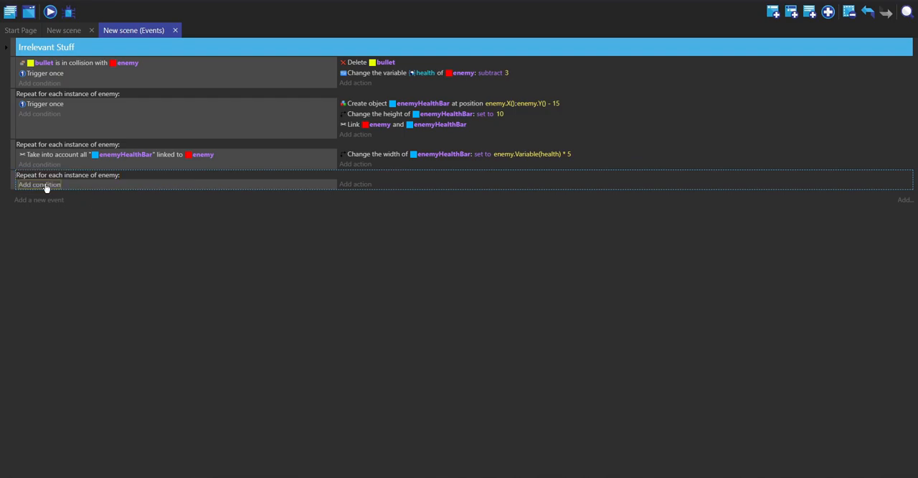
# Delete the enemy and its linked enemyHealthBar when enemy health is ≤ 0
pyautogui.click(40, 185)
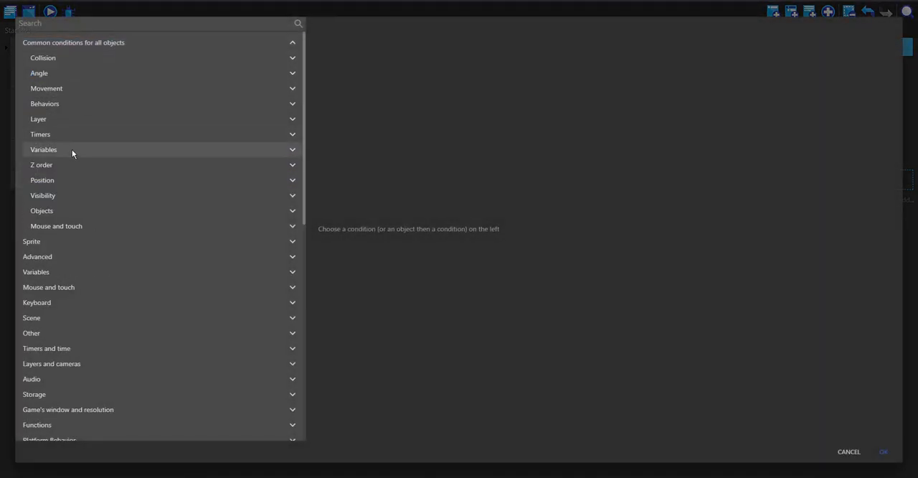
pyautogui.click(103, 195)
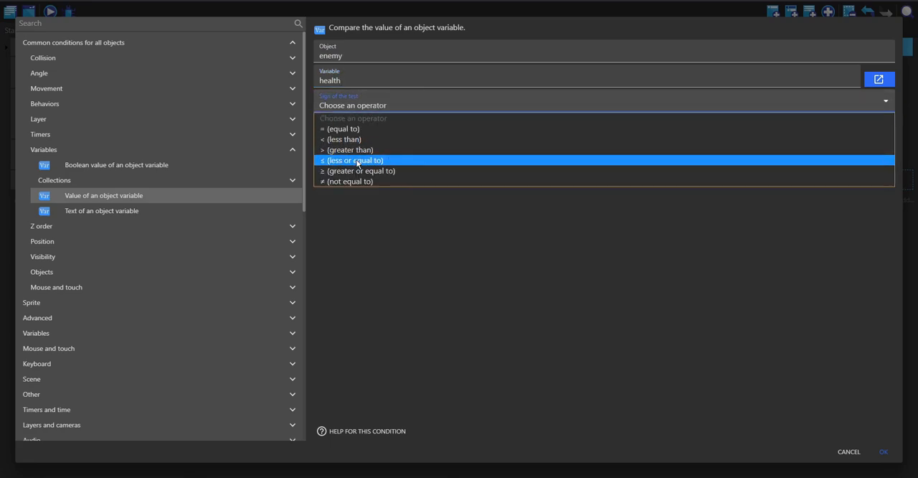
pyautogui.click(350, 160)
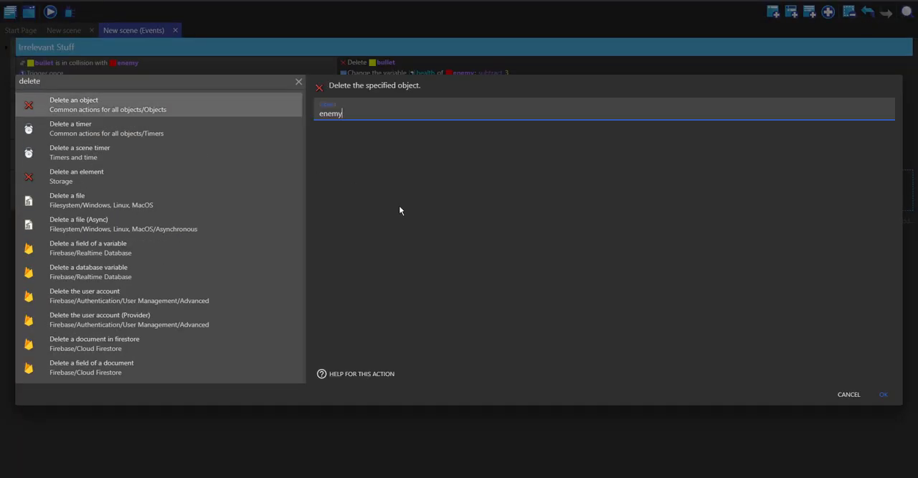
pyautogui.click(882, 394)
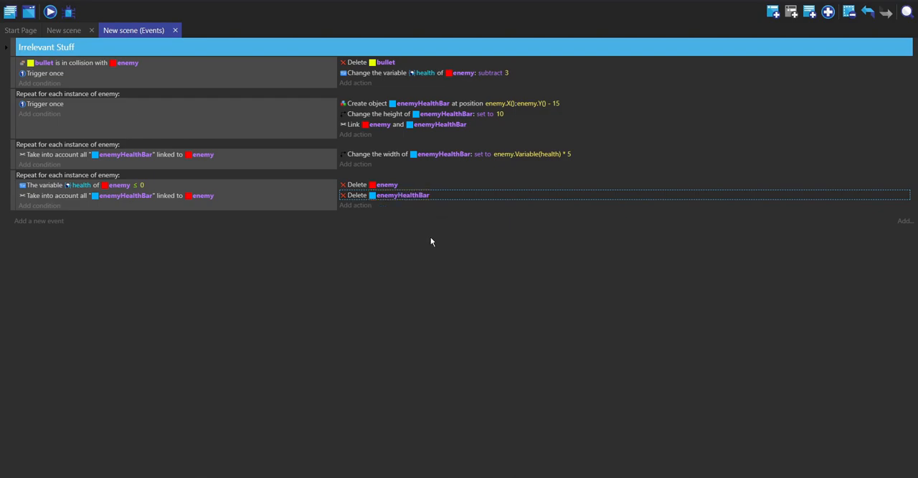
pyautogui.click(63, 30)
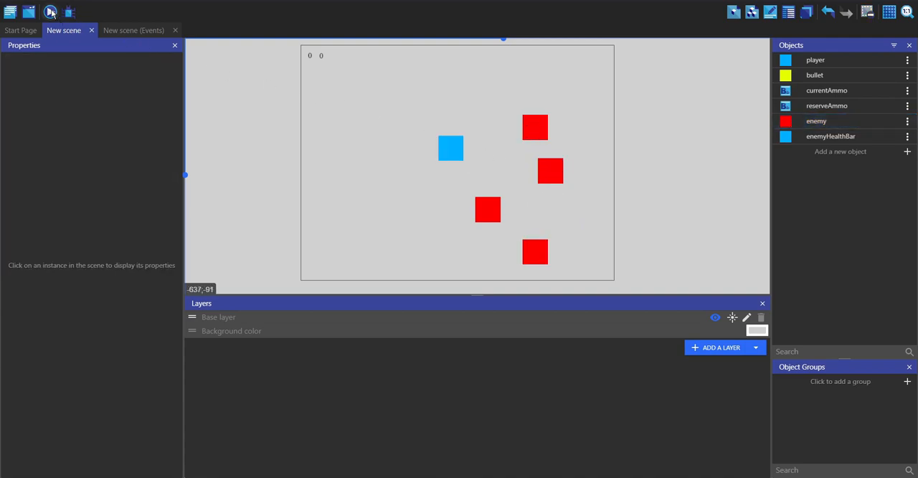
# Preview the scene and shoot enemies to test their removal
pyautogui.click(49, 12)
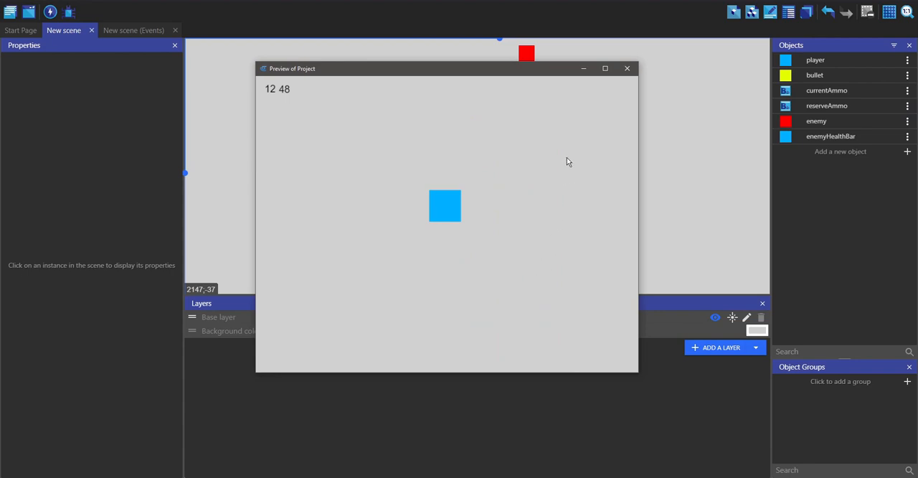
pyautogui.moveTo(547, 147)
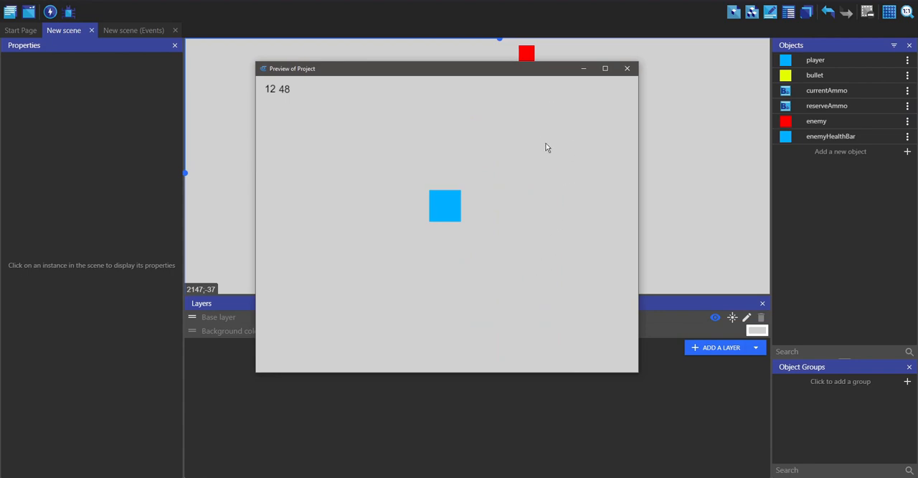